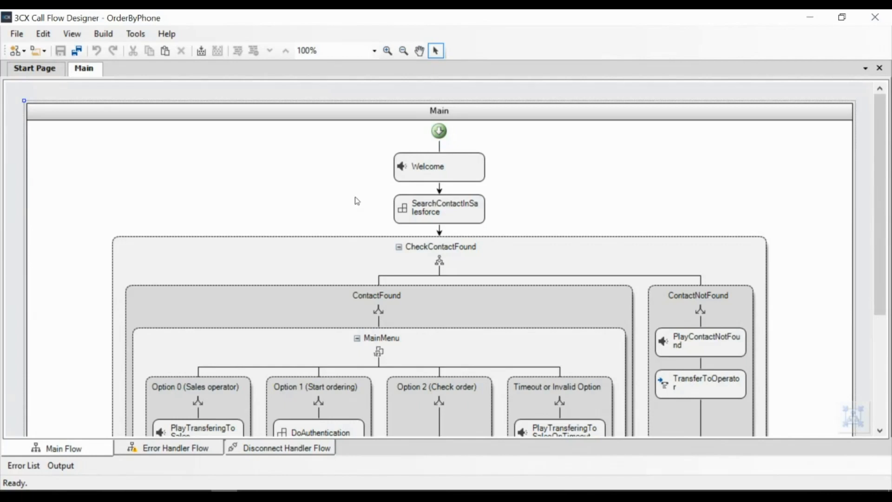
Step: Open the SearchContactInSalesforce component to show the ContactLookup flow
click(438, 207)
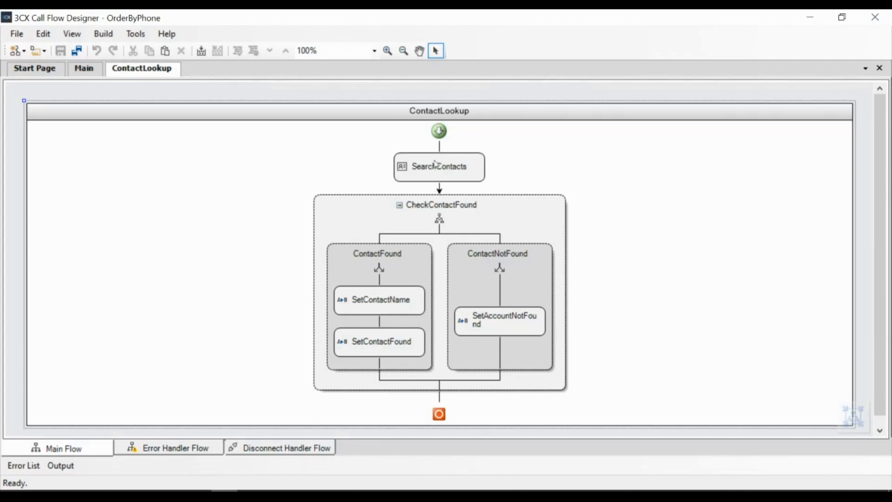
Step: Review the SetContactName, SetContactFound and SetAccountNotFound blocks, then return to Main
double_click(439, 167)
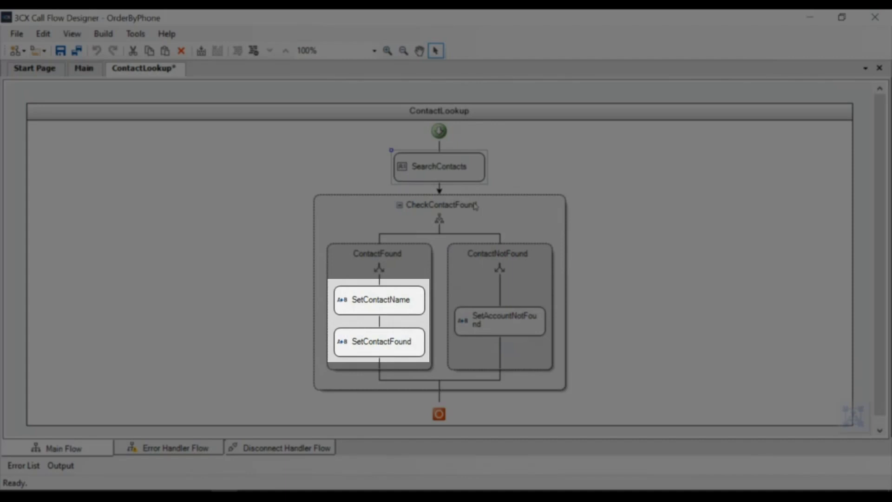
double_click(379, 300)
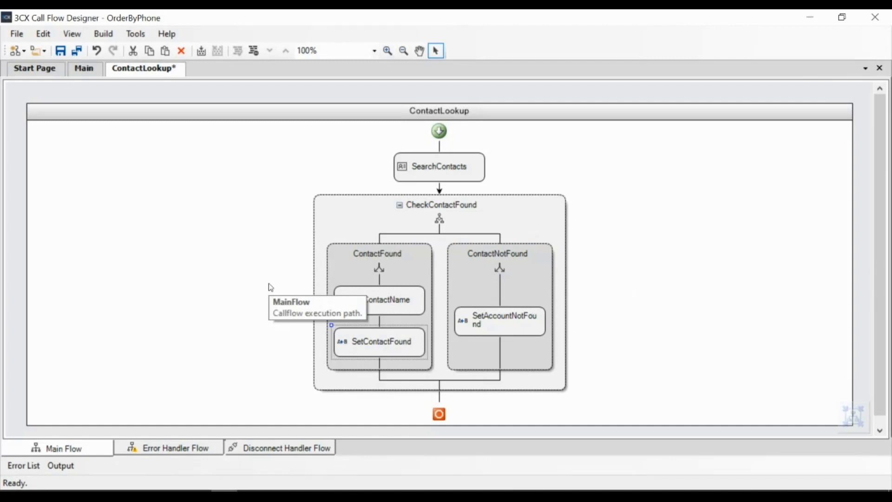
click(83, 68)
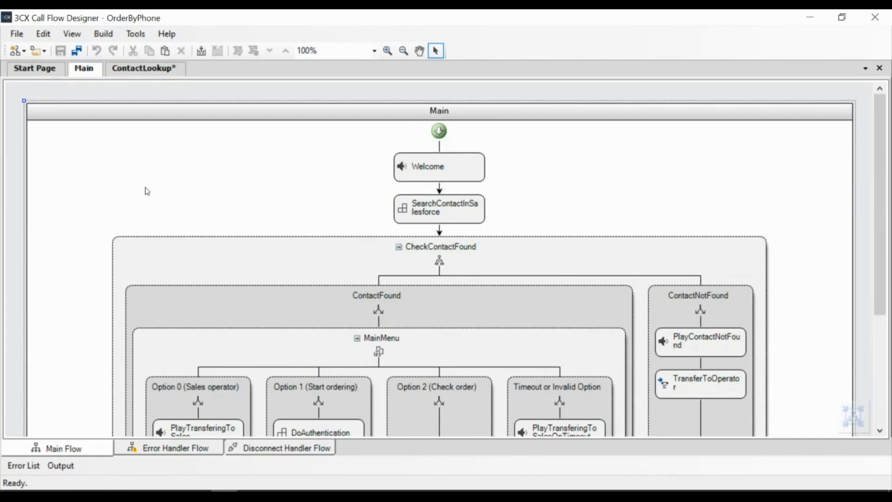
Step: Go through the MainMenu options in the Main flow down to Option 1
scroll(down, 3)
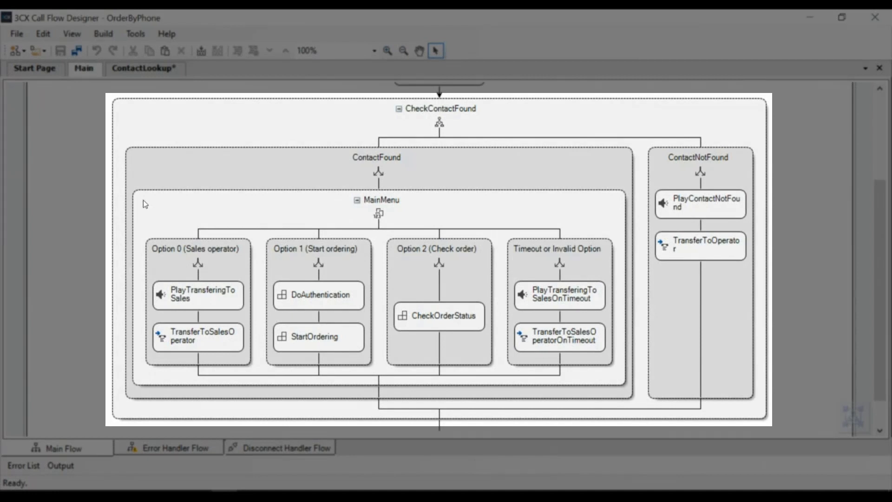
click(698, 157)
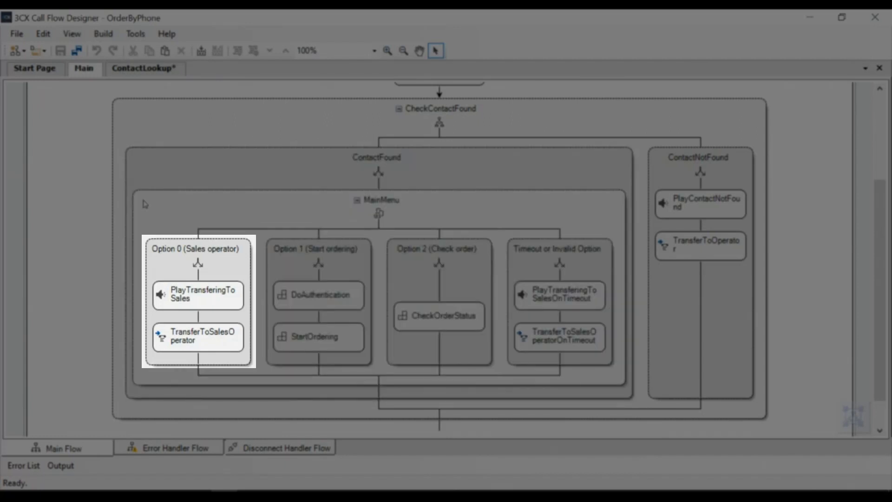
click(319, 249)
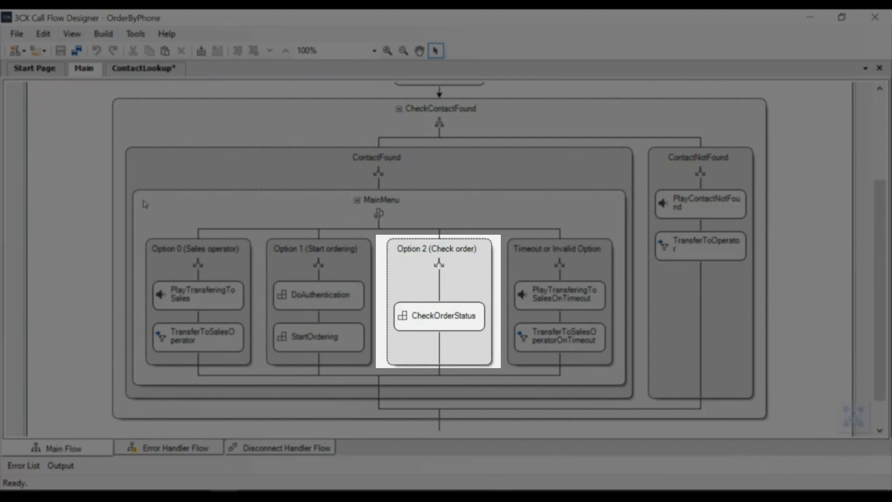
click(197, 249)
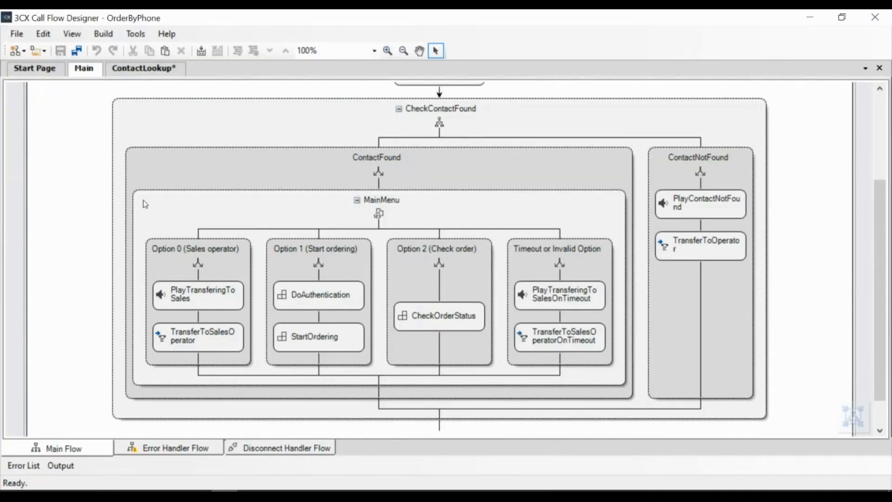
click(317, 249)
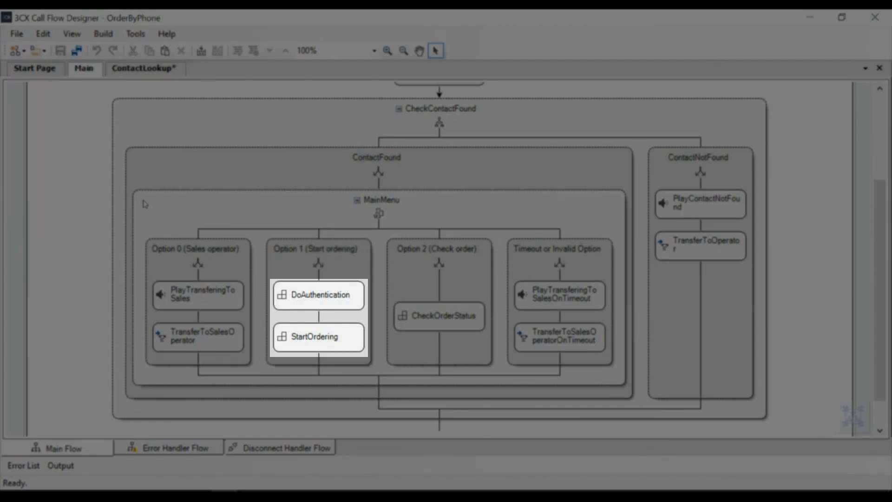
click(319, 294)
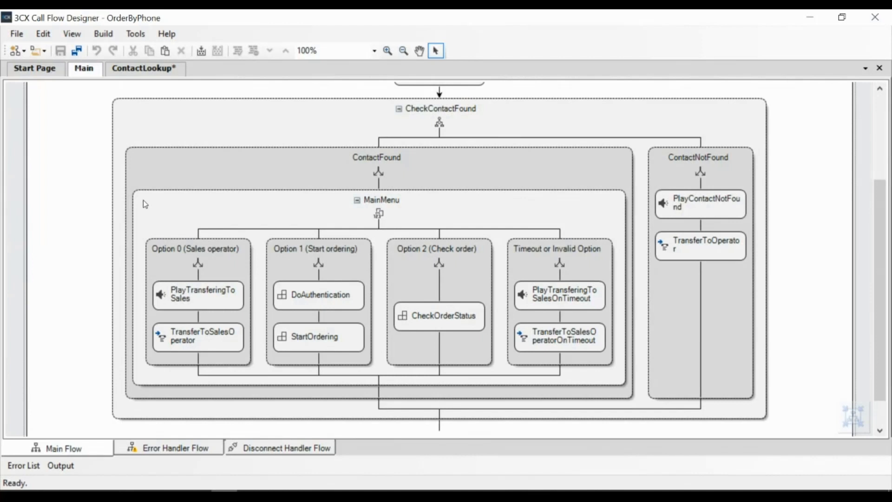
Step: Open DoAuthentication under Option 1 to show the AuthenticateContact PIN prompt flow
click(314, 336)
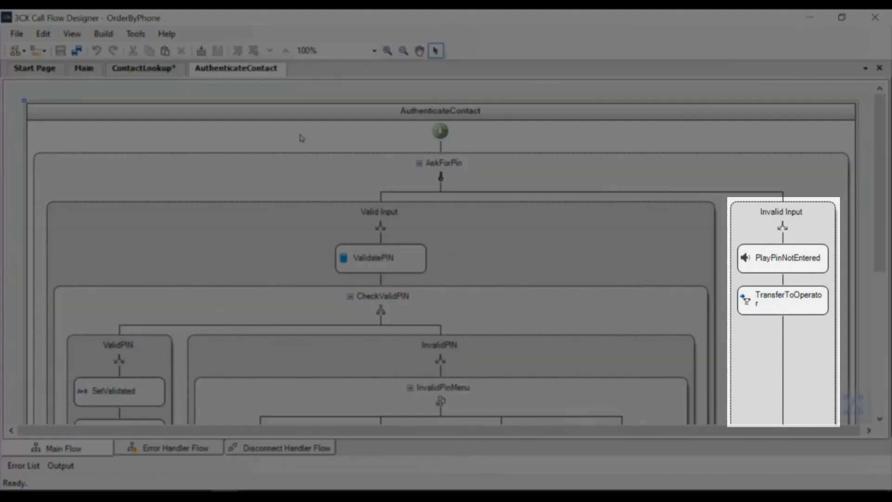
click(781, 300)
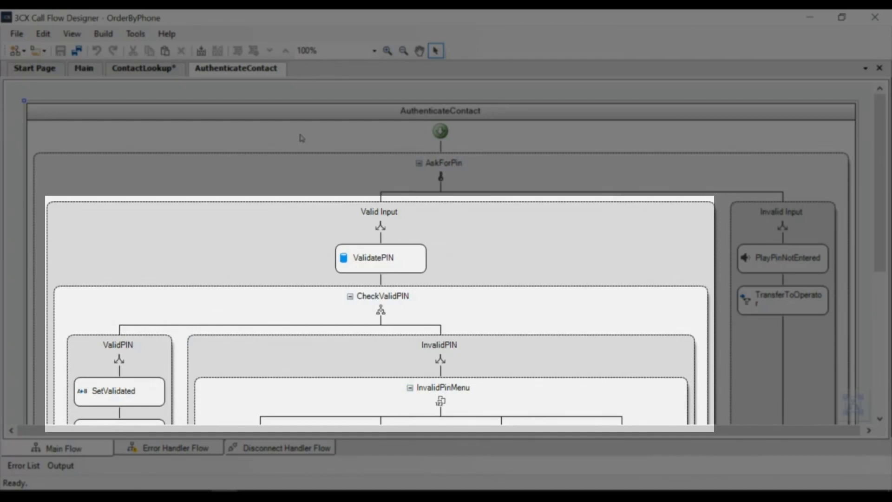
click(380, 257)
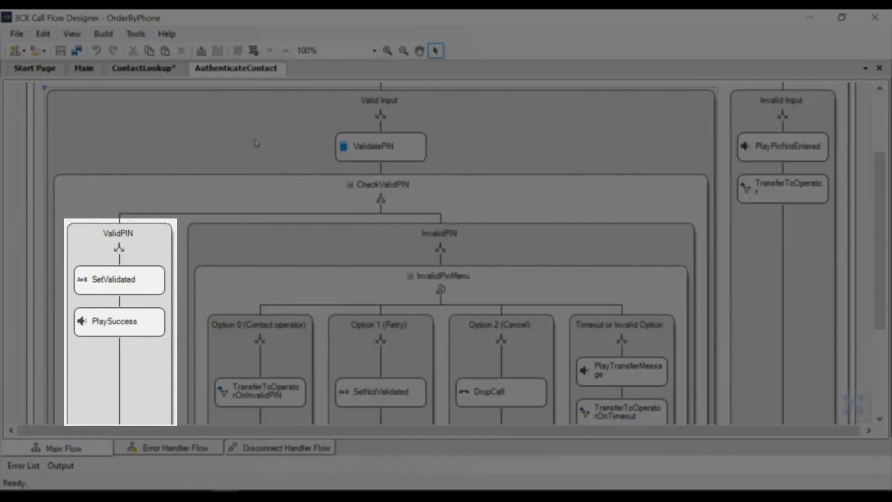
click(119, 278)
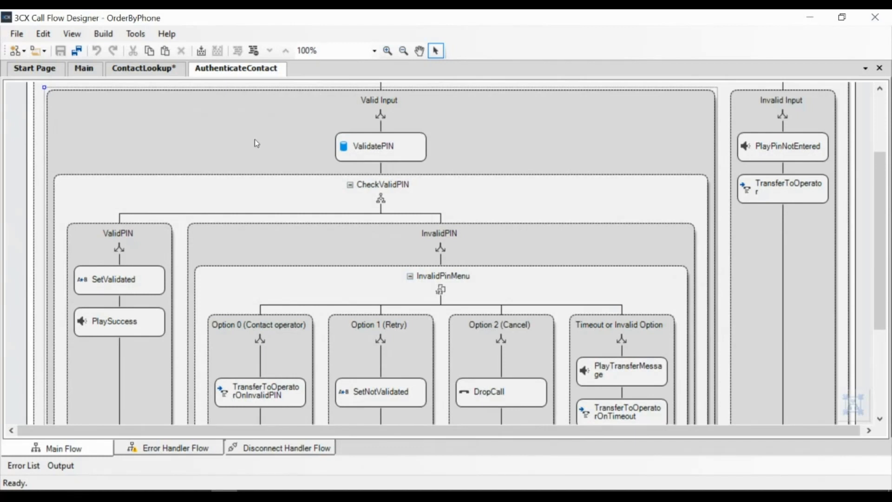
mouse_move(256, 143)
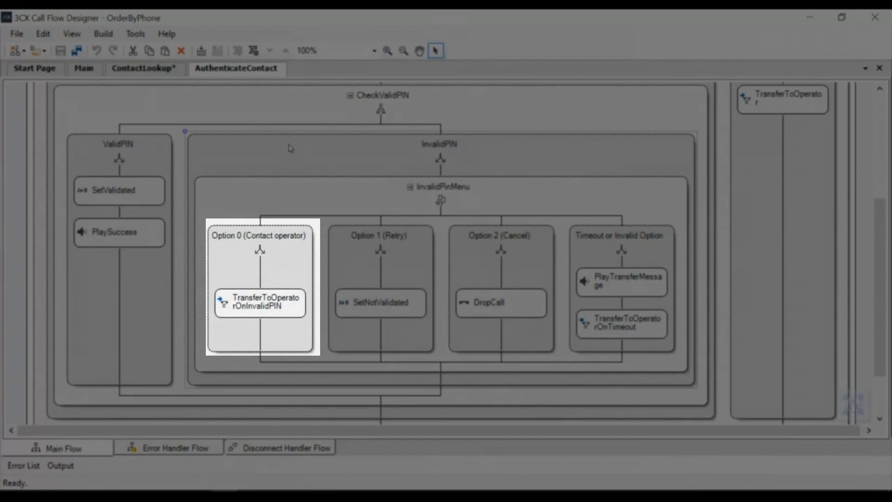
click(379, 235)
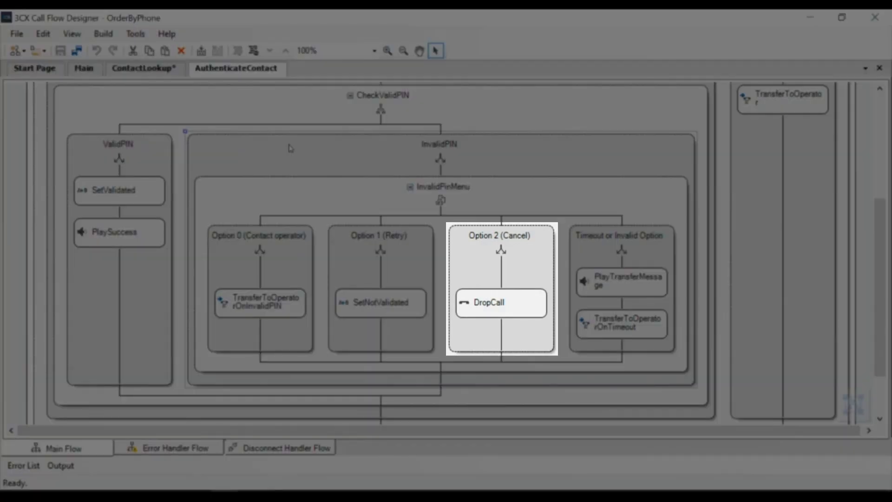
click(621, 235)
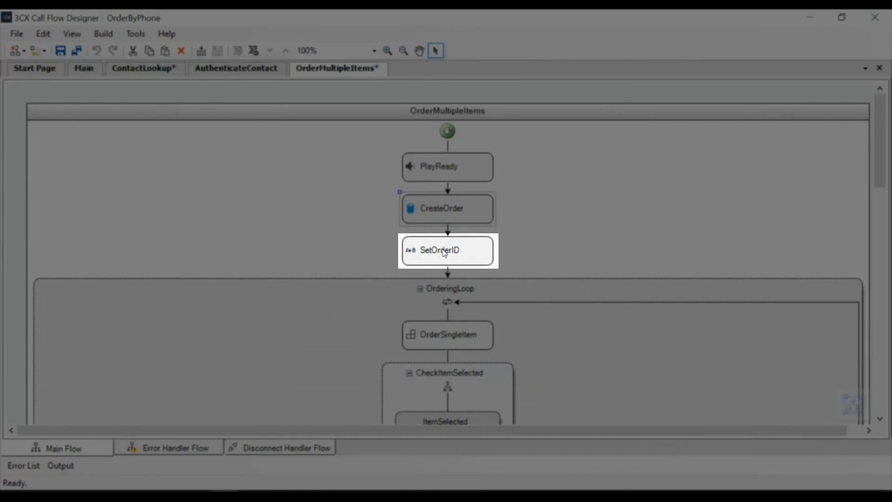
Step: Open OrderSingleItem inside OrderingLoop to show its item lookup and availability flow
click(447, 208)
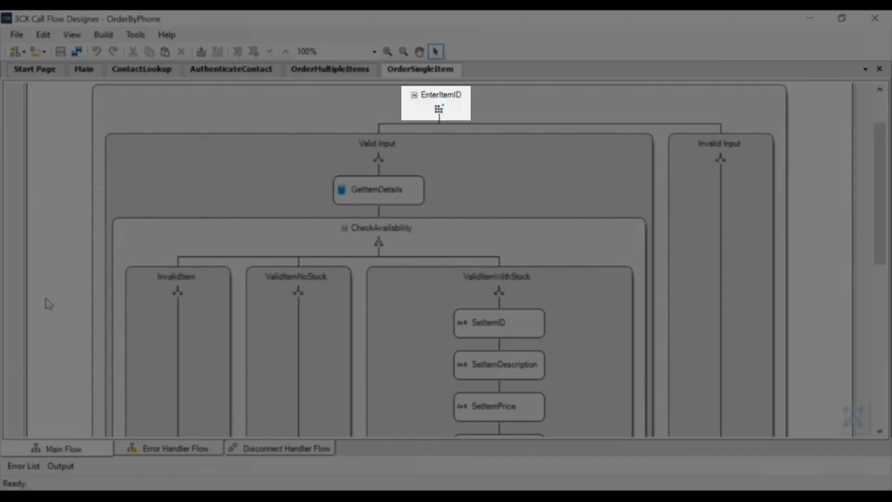
Step: Bring CheckAvailability into view with its invalid, no-stock and in-stock branches
scroll(down, 3)
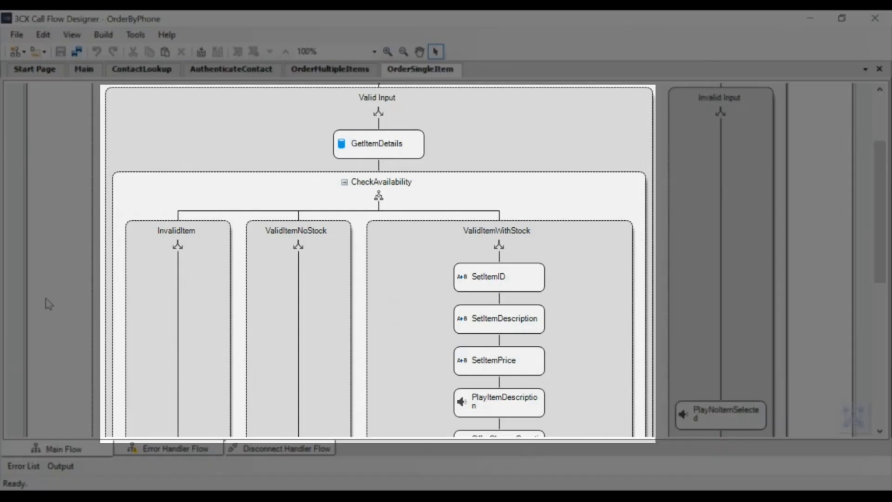
click(377, 143)
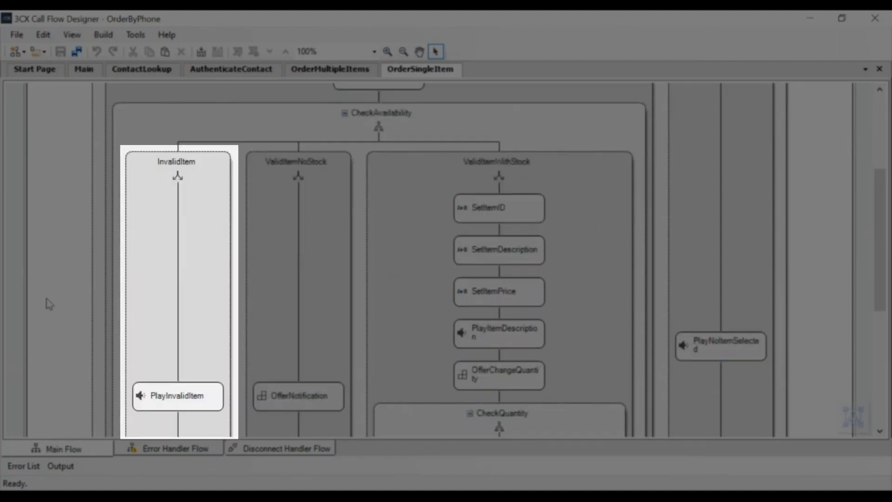
click(176, 395)
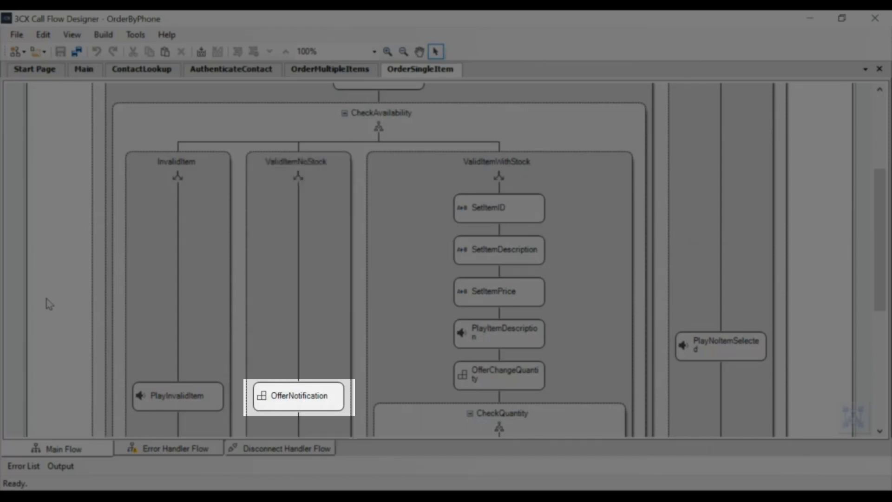
Step: Open OfferNotification's ItemAddNotification flow, review its menu branches, return to OrderSingleItem
double_click(298, 396)
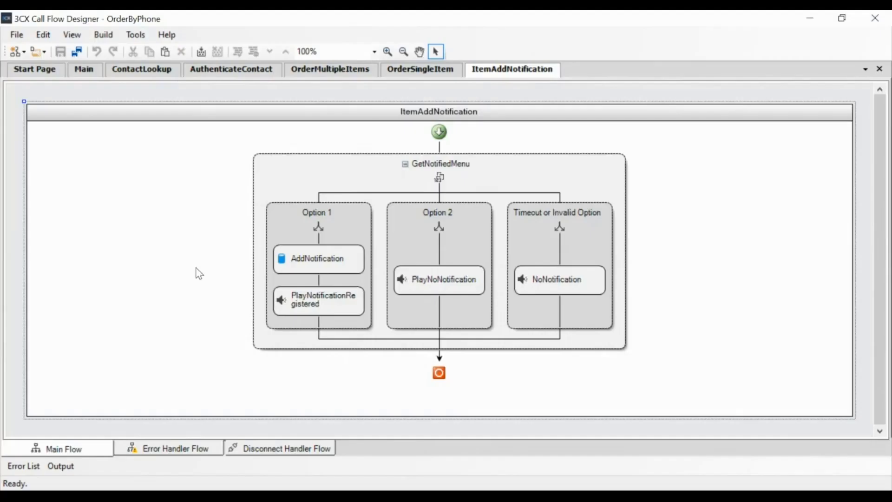
click(317, 258)
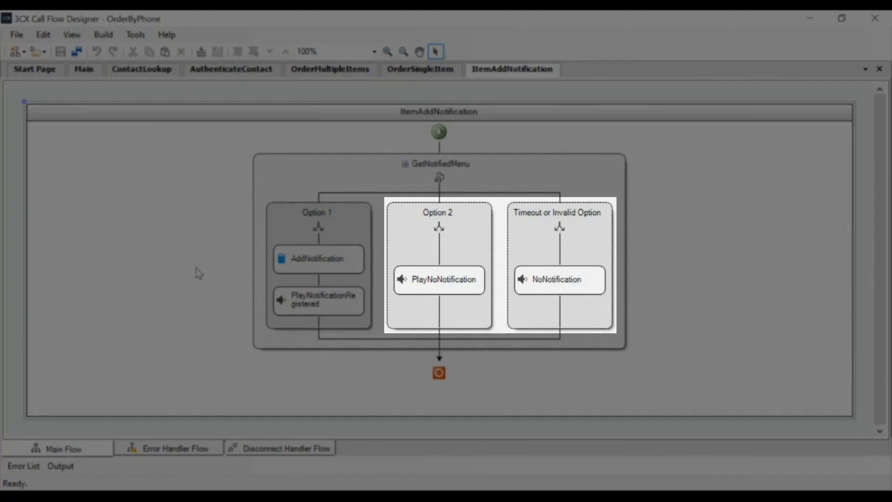
click(420, 69)
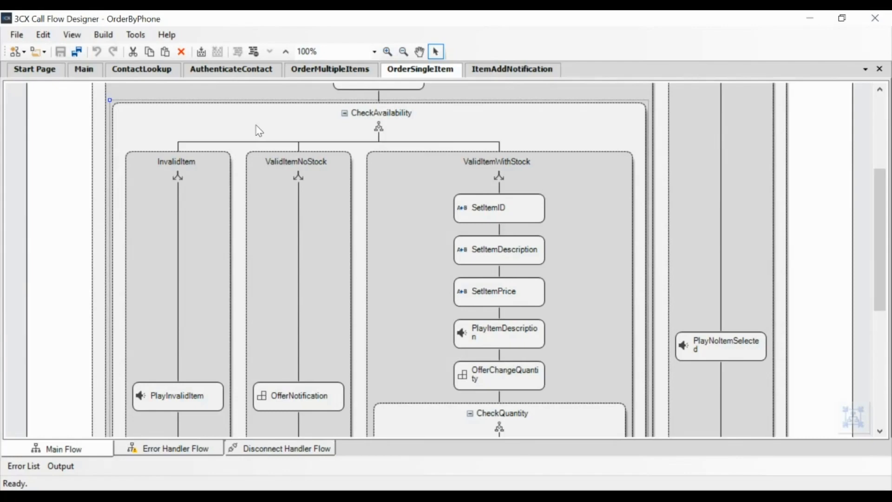
Step: Open OfferChangeQuantity's ItemChangeQuantity flow, review its quantity loop, return to OrderSingleItem
click(498, 375)
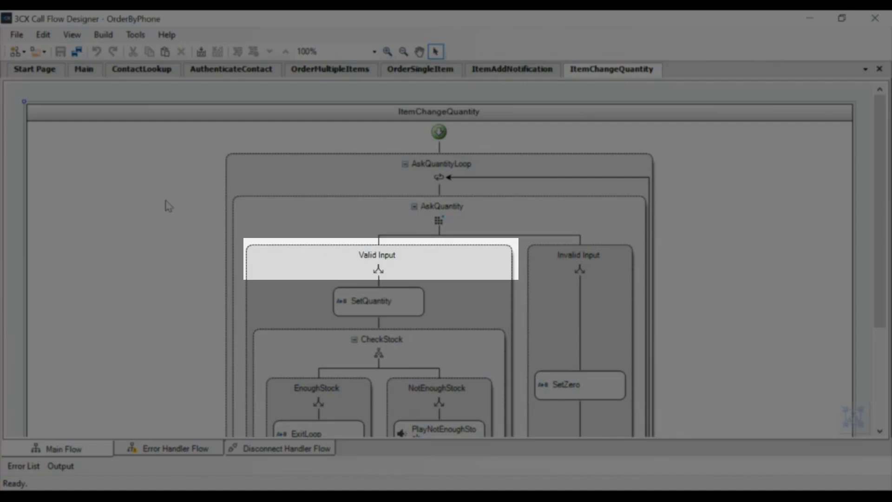
click(377, 301)
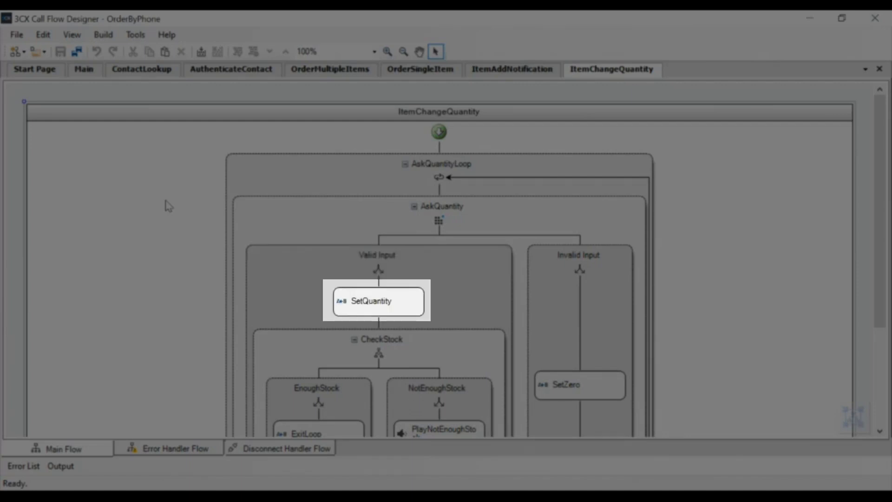
scroll(down, 3)
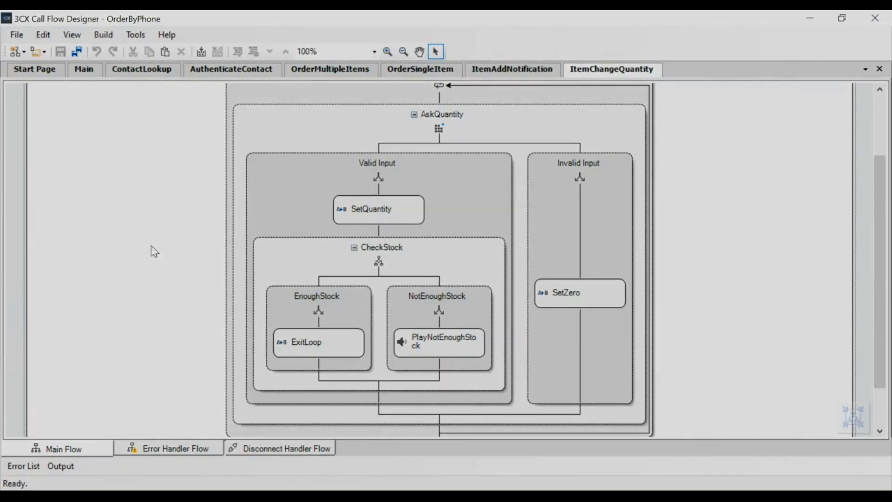
click(419, 69)
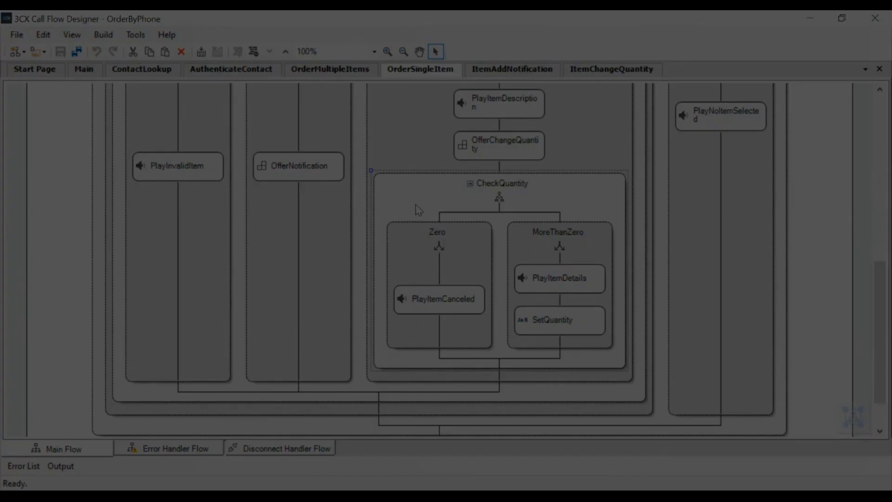
Step: Switch to OrderMultipleItems and review ItemSelected and the PostItemMenu options
click(329, 68)
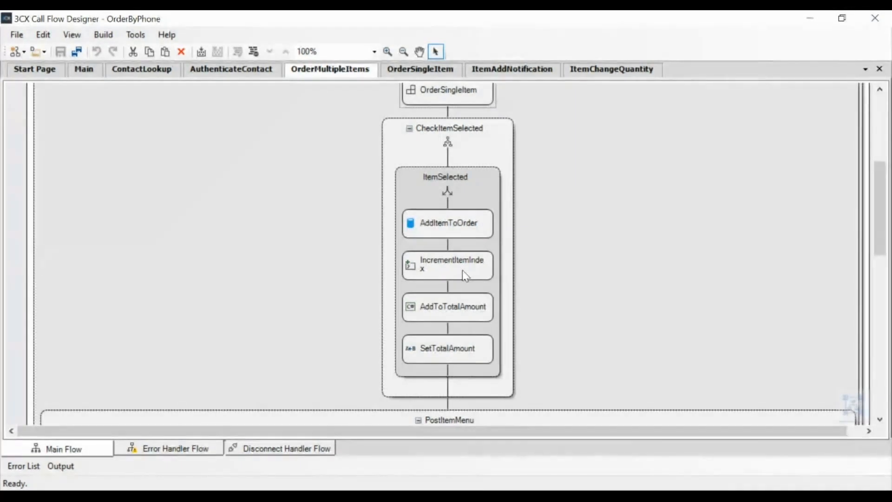
click(448, 221)
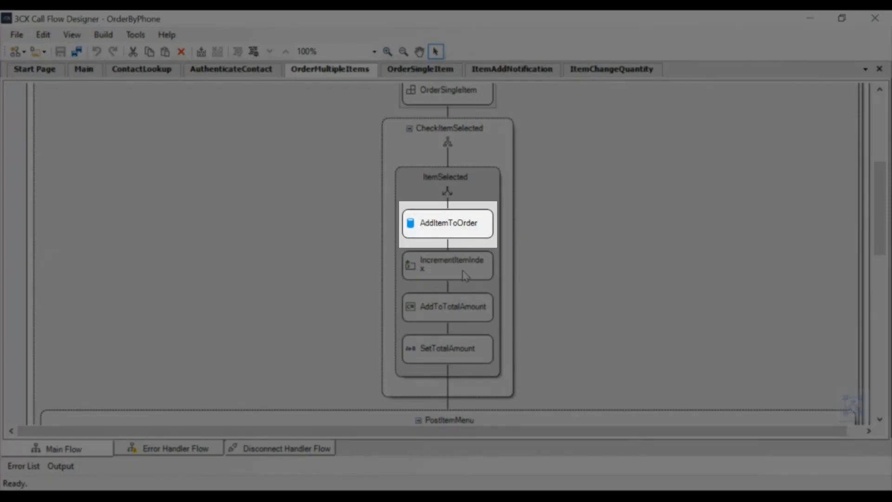
click(447, 348)
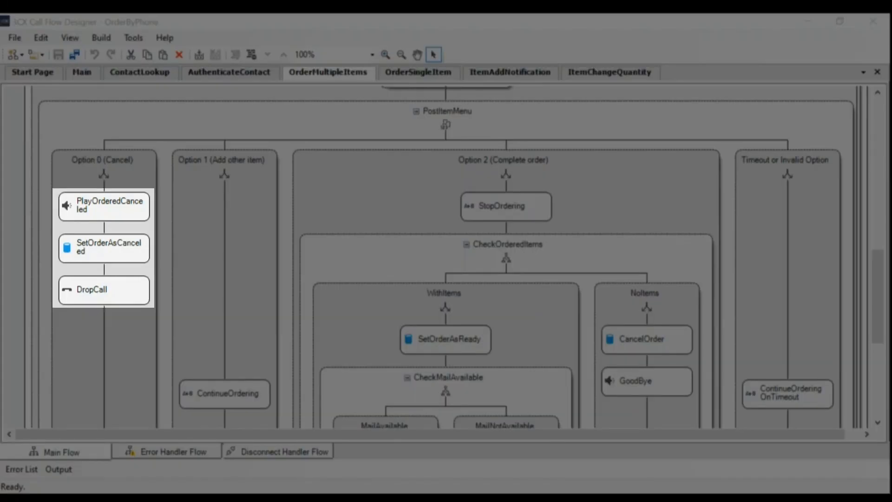
click(224, 393)
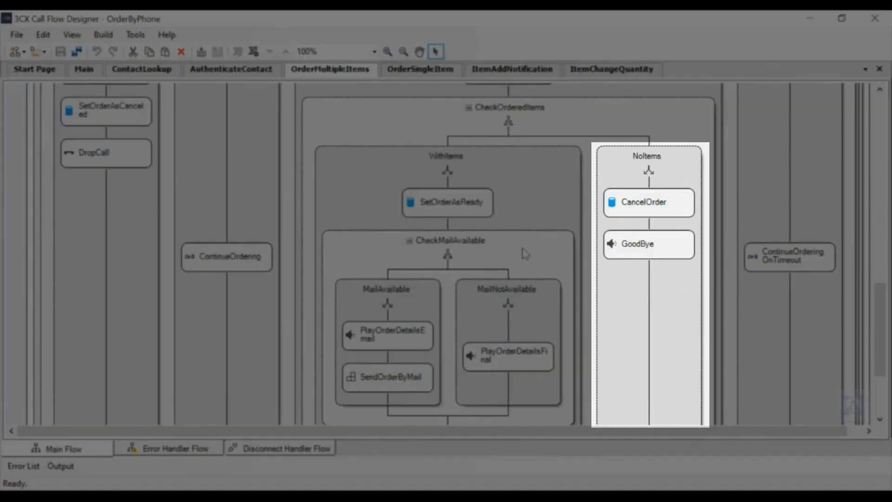
Step: Review CheckOrderedItems with its ordered-items and email-availability branches
click(446, 156)
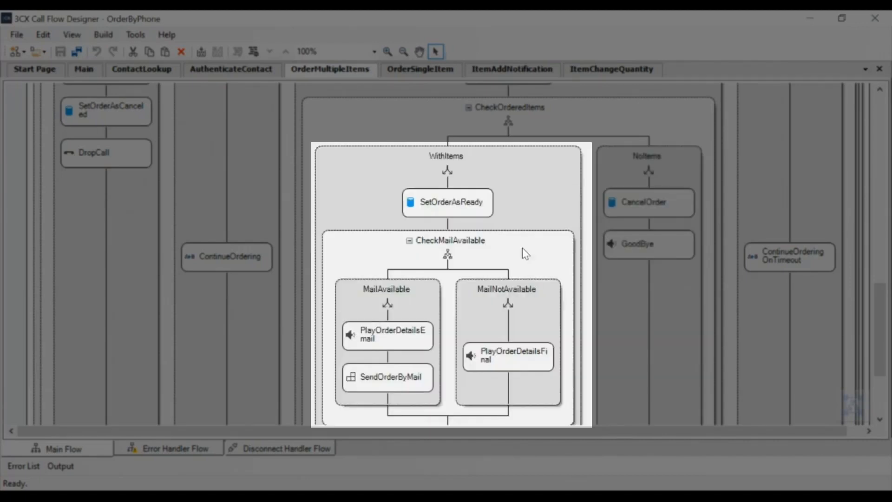
click(447, 202)
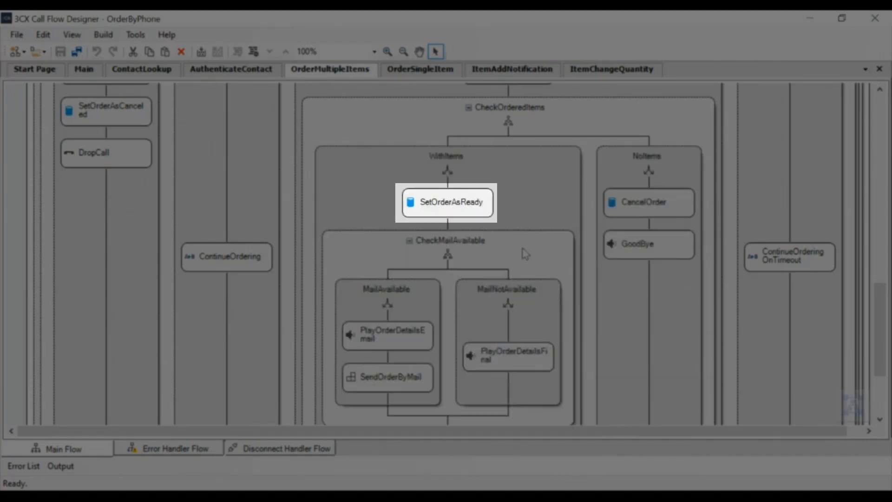
click(449, 239)
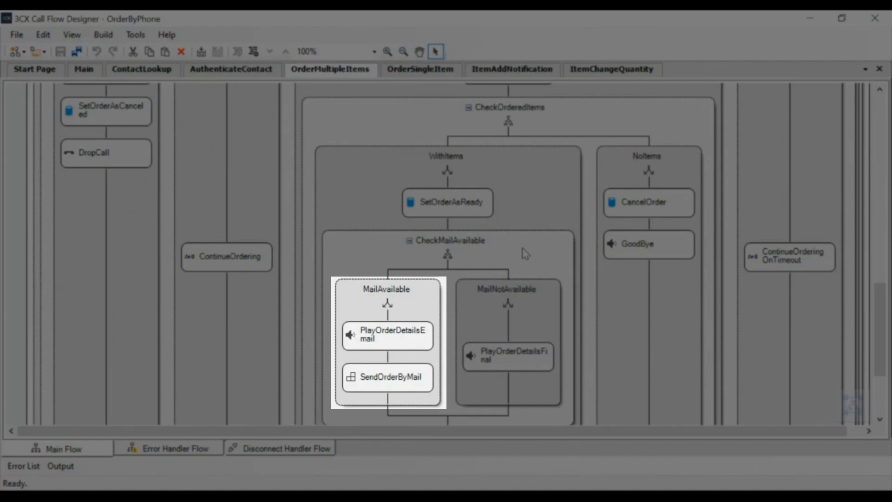
click(525, 253)
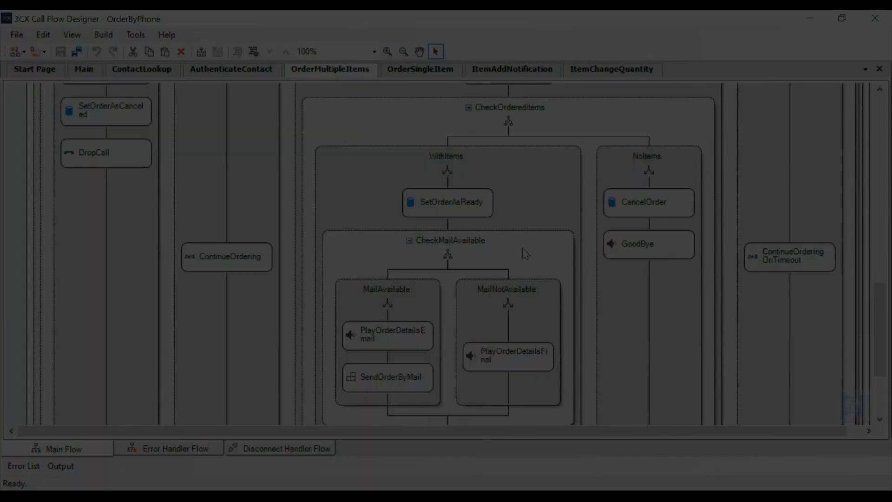
Step: Open the SendOrderByMail items-loop flow, then return to the Main flow's menu
double_click(388, 377)
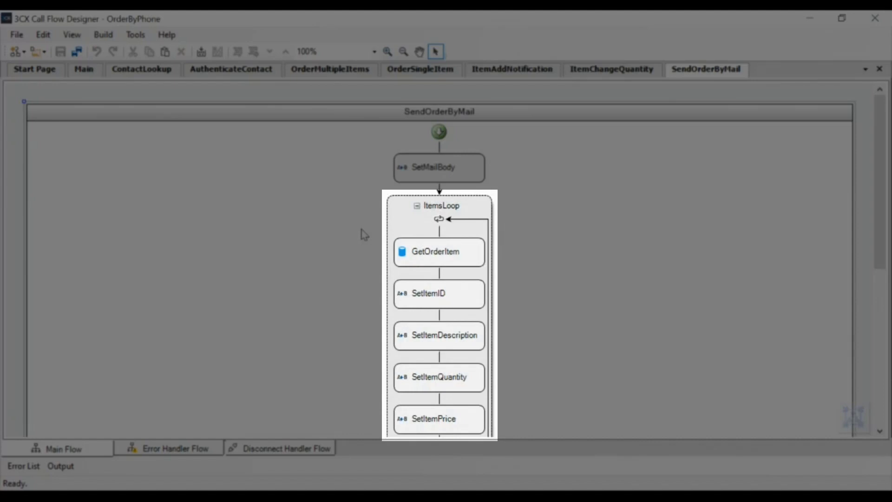
click(84, 69)
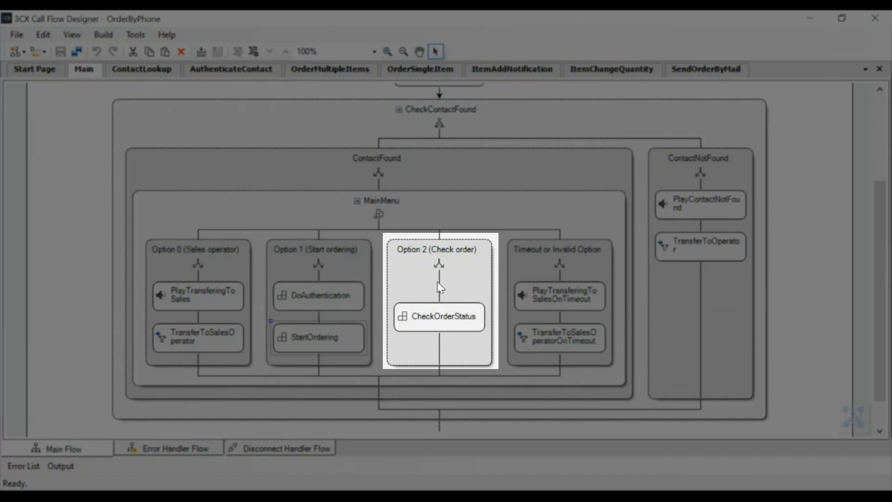
Step: Open CheckOrderStatus under Option 2, review its reference-number loop, return to Main
double_click(439, 316)
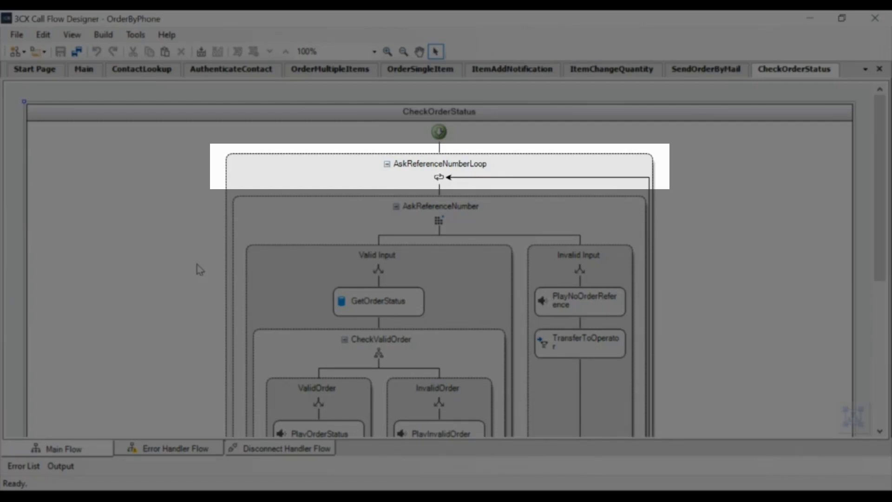
click(577, 255)
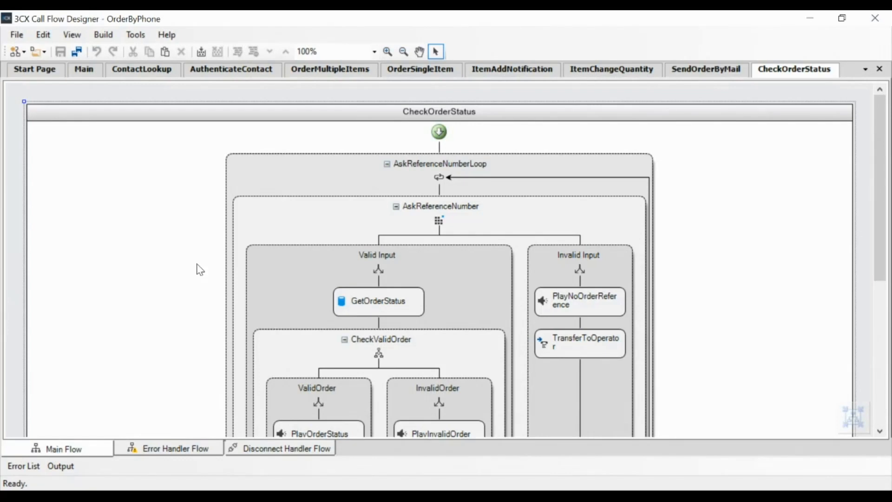
click(83, 69)
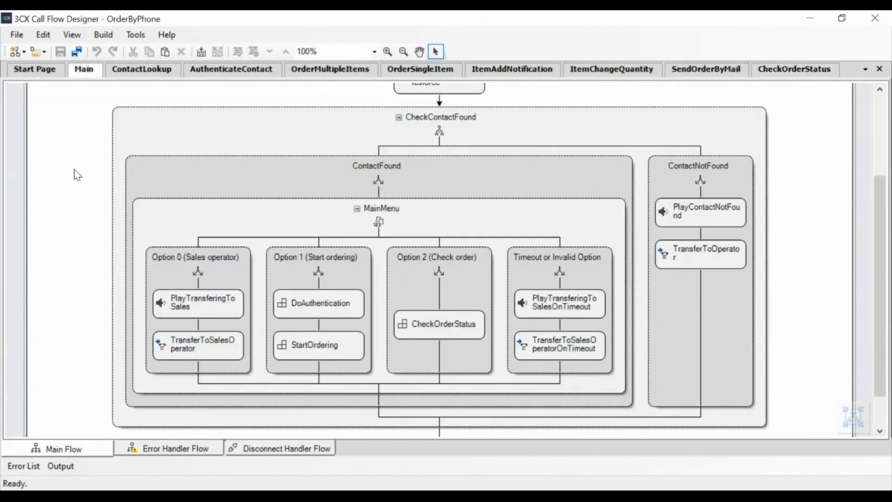